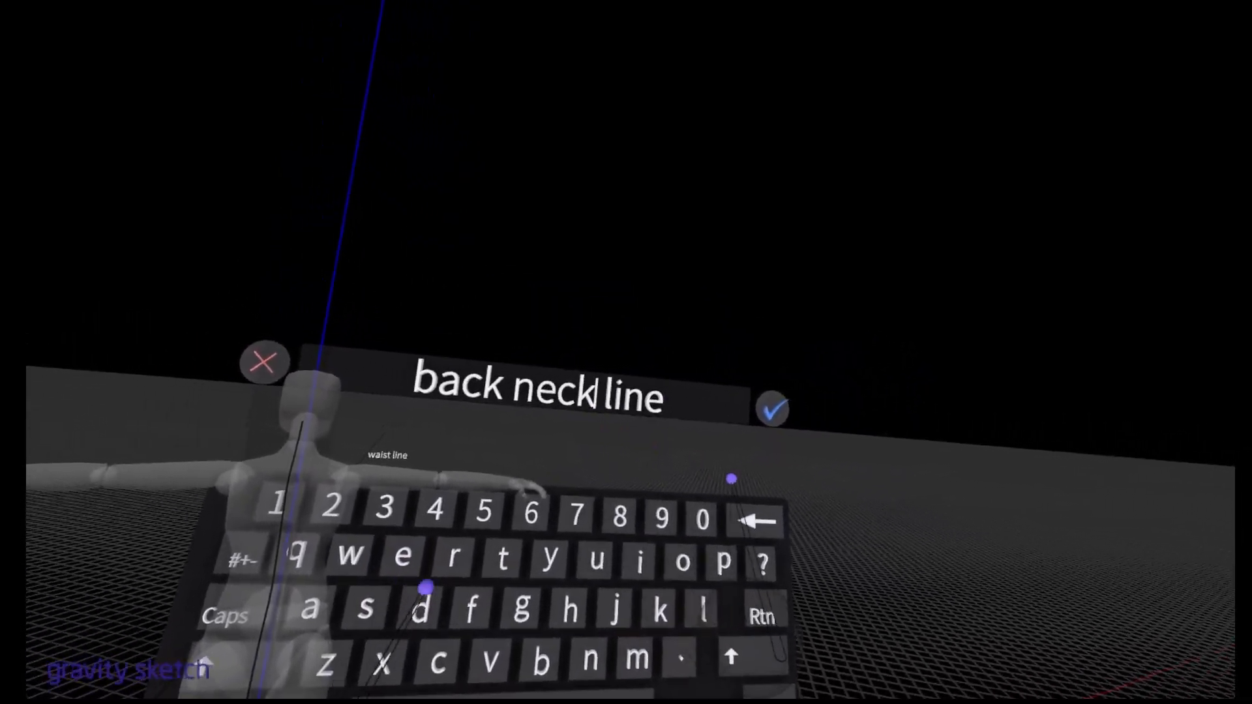
Step: Confirm the label text 'back neckline' beside the curve on the mannequin's back
click(772, 410)
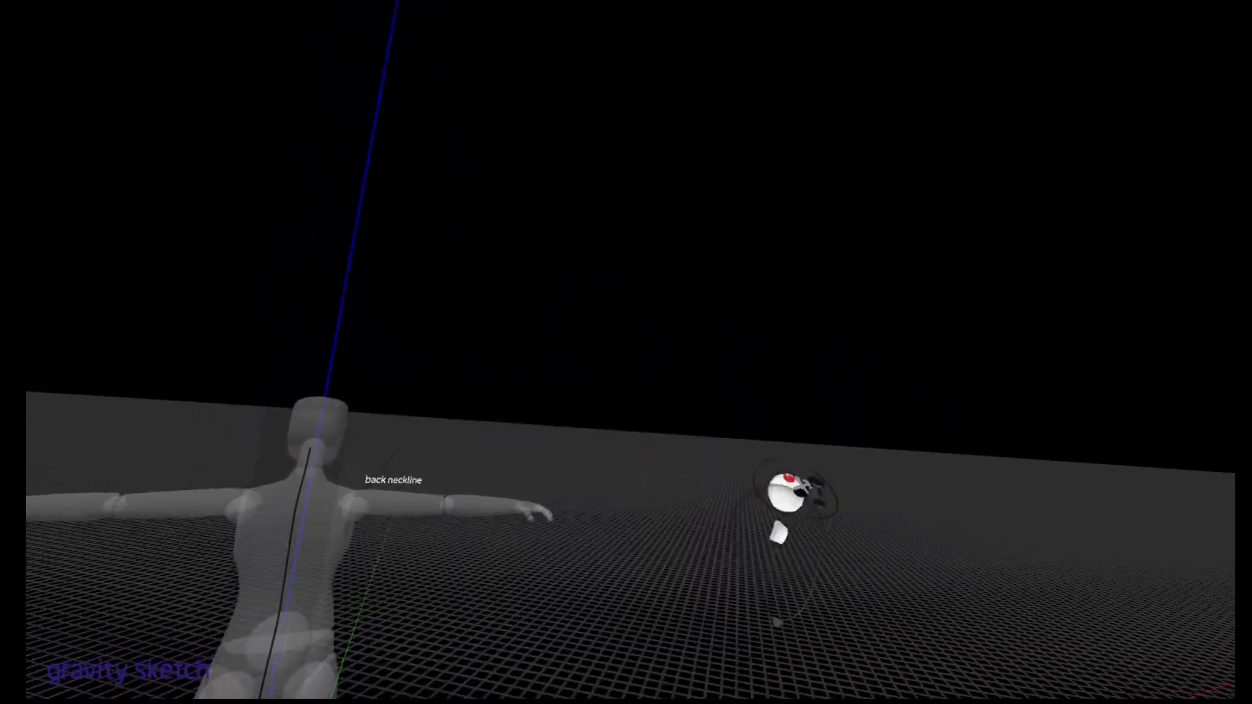